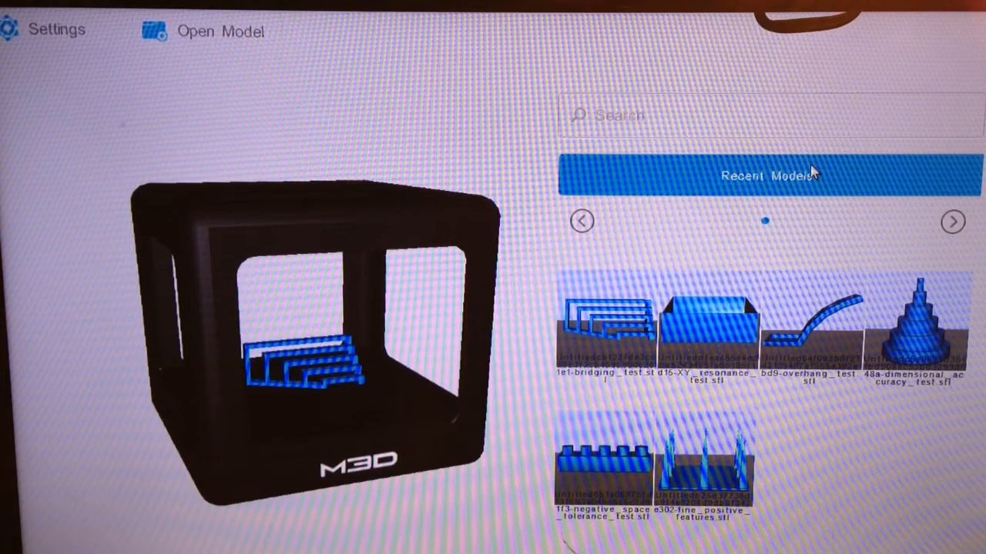
mouse_move(203, 139)
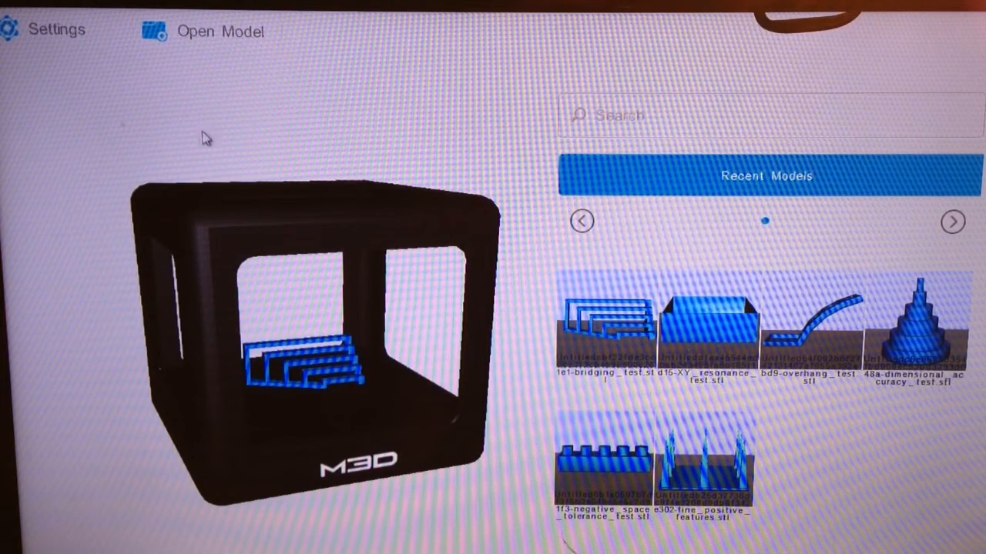
Step: Go into Settings, glance at User Interface Options and land on the Manage Filament page
left_click(55, 30)
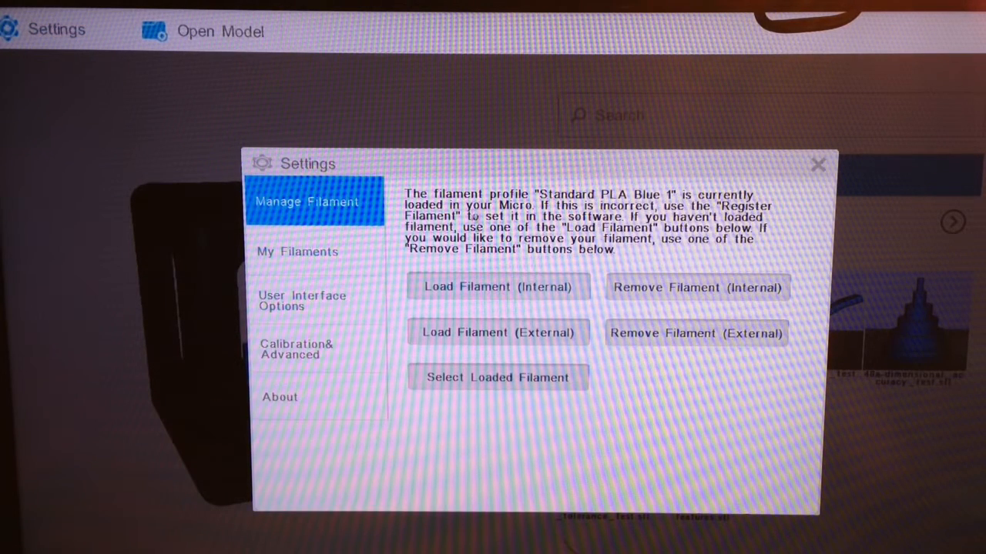
left_click(302, 301)
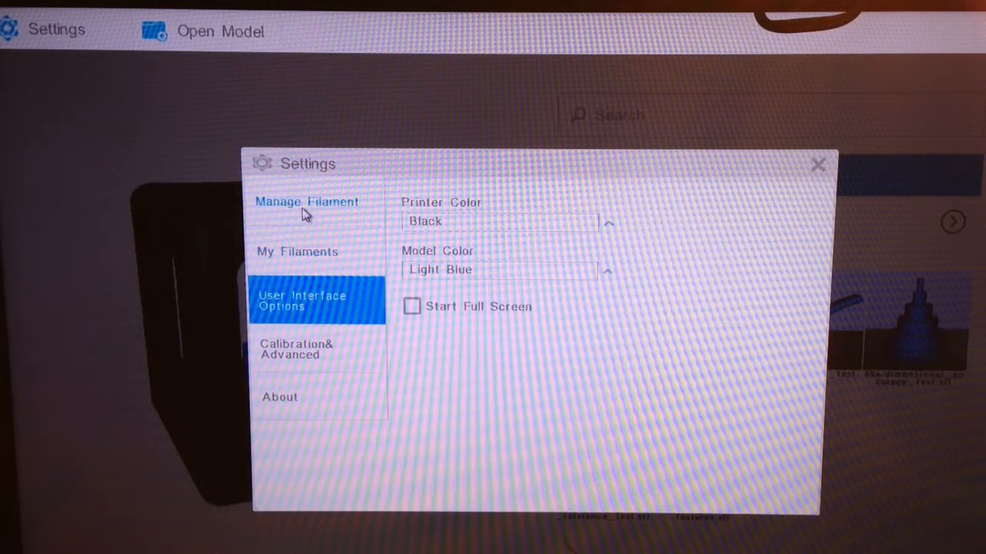
left_click(306, 202)
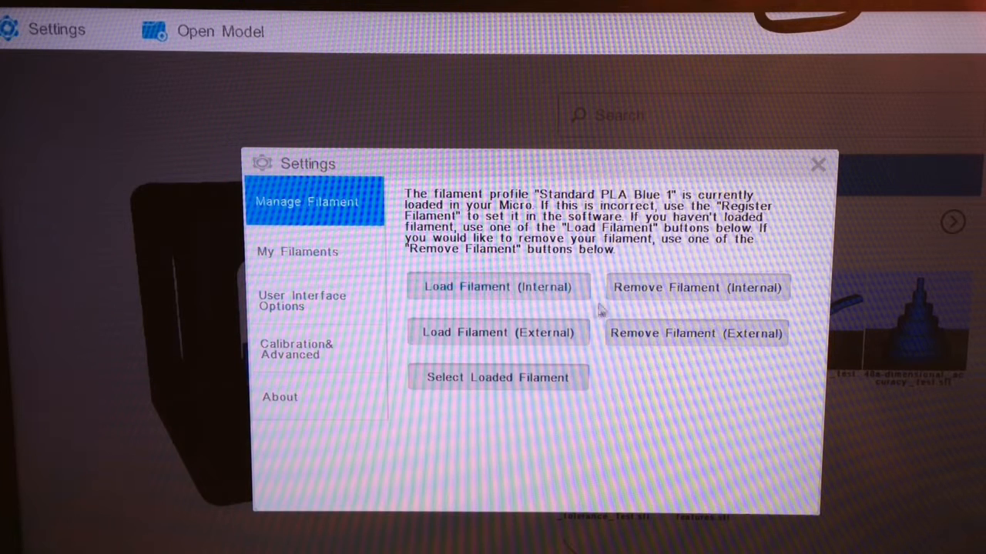
mouse_move(647, 296)
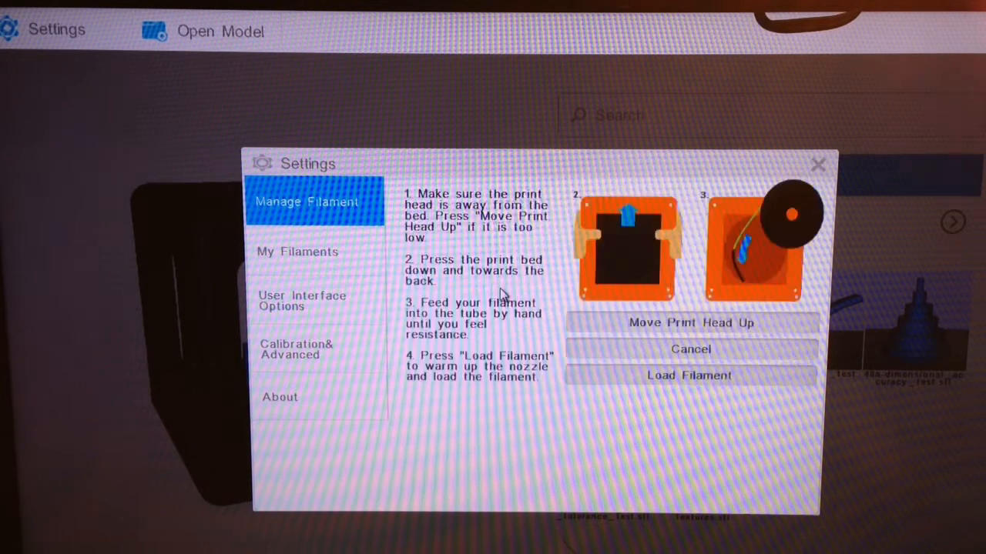
mouse_move(532, 300)
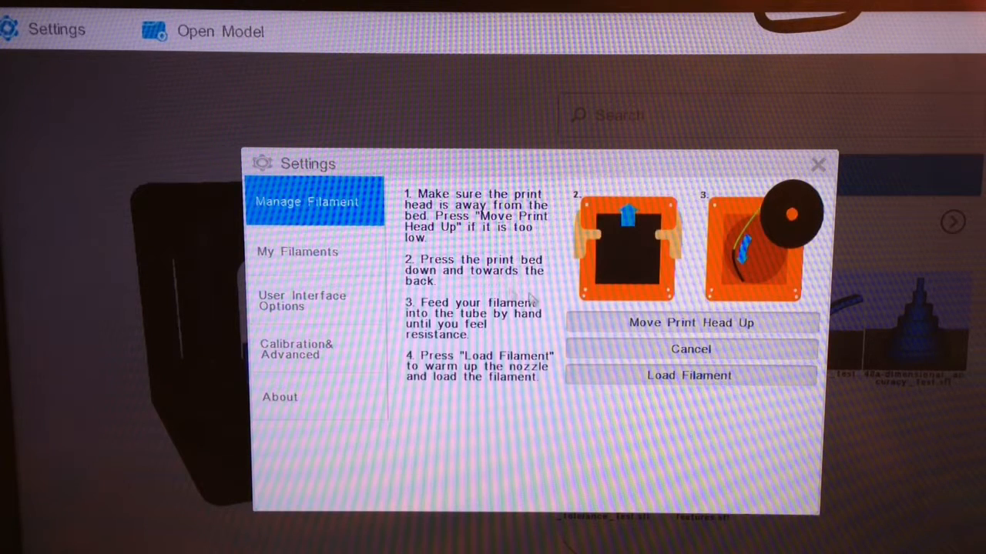
mouse_move(629, 240)
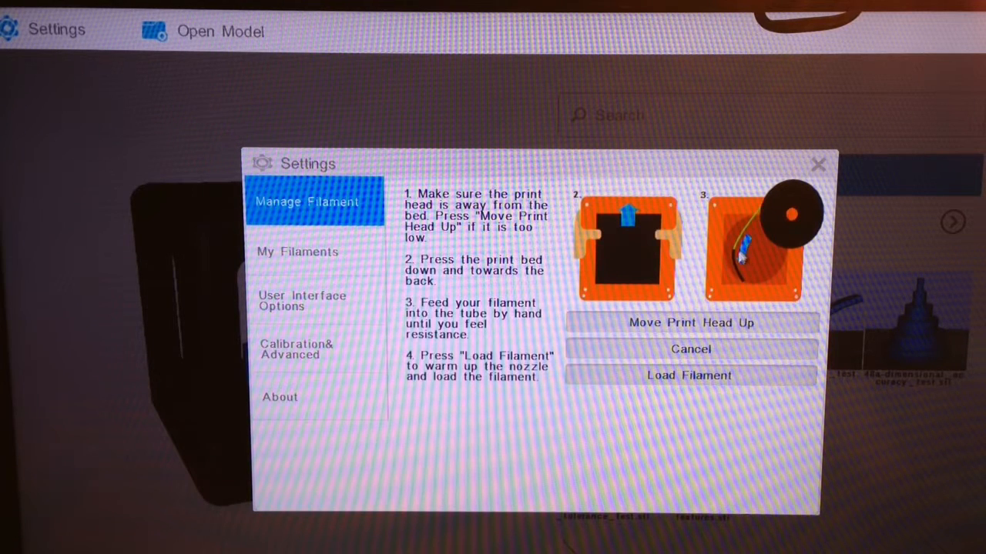
mouse_move(743, 277)
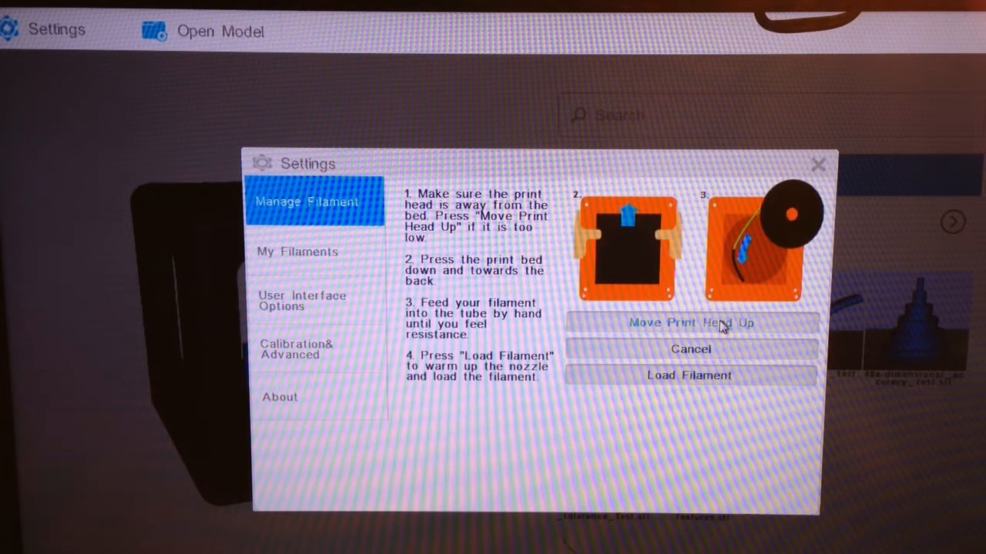
mouse_move(696, 392)
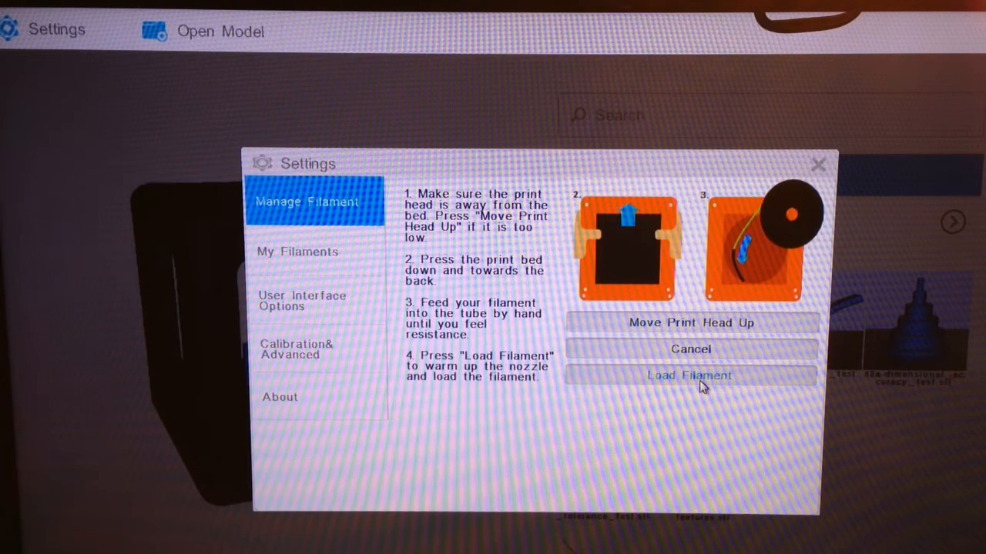
Step: Start Load Filament so the nozzle warms and grabs the inserted filament
left_click(690, 376)
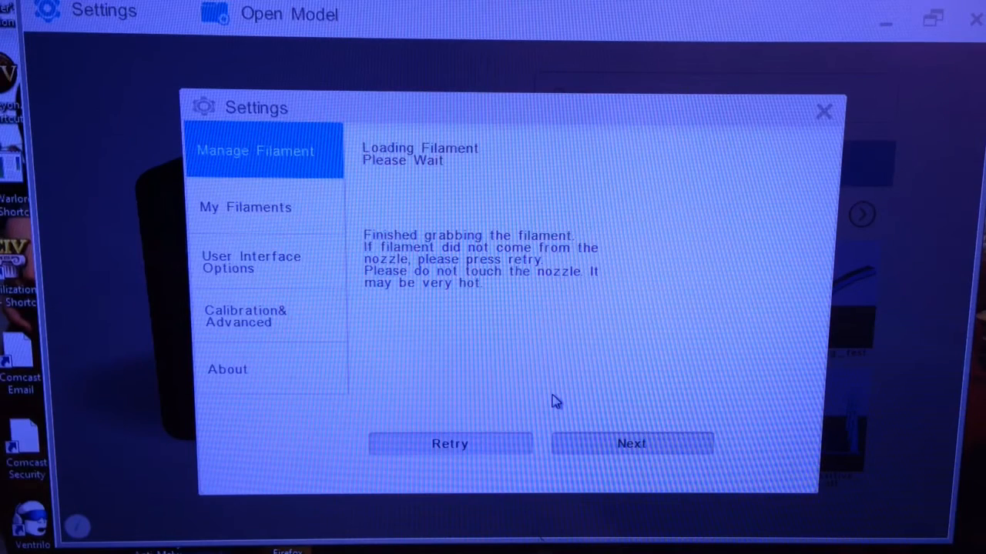
mouse_move(675, 456)
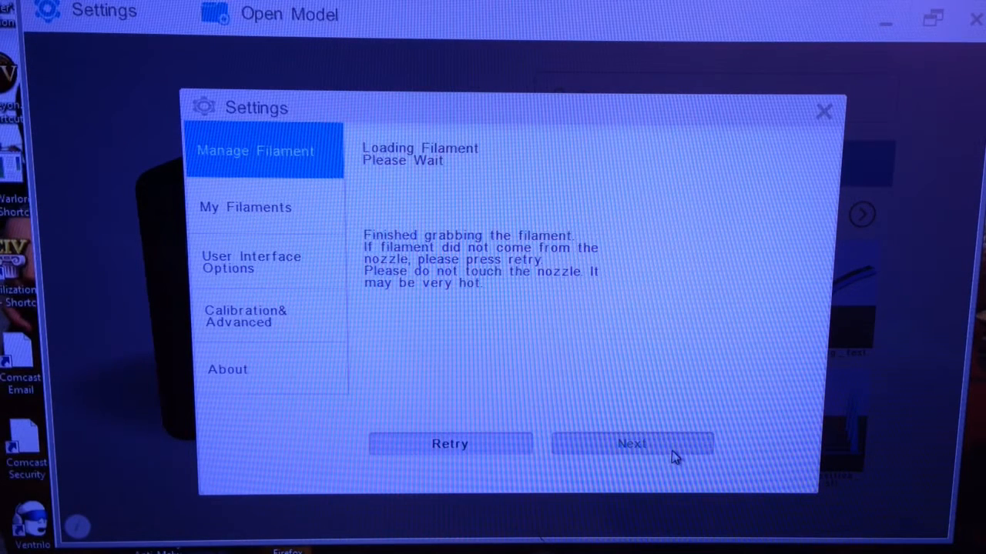
Step: Continue past the successful load and finish the wizard after reinstalling the bed
left_click(632, 443)
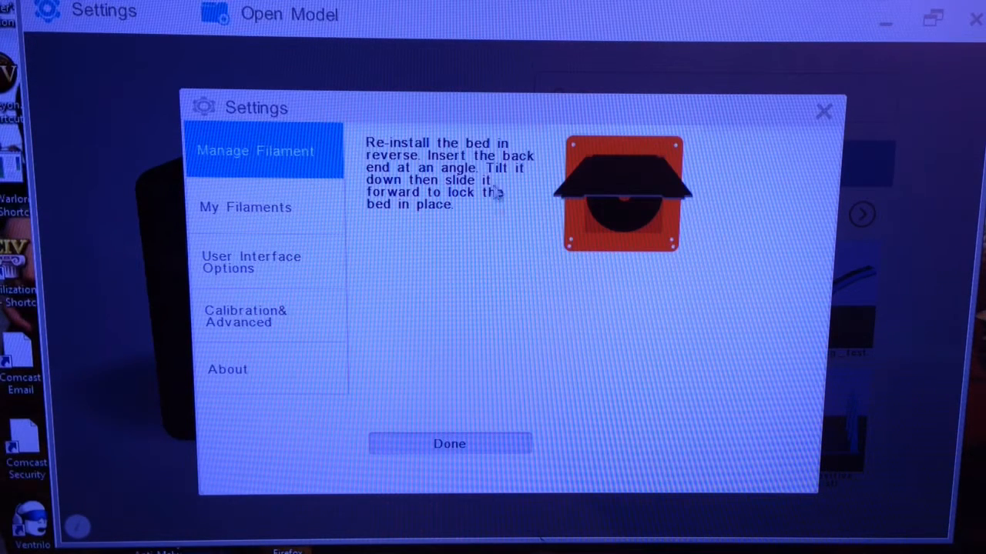
mouse_move(638, 214)
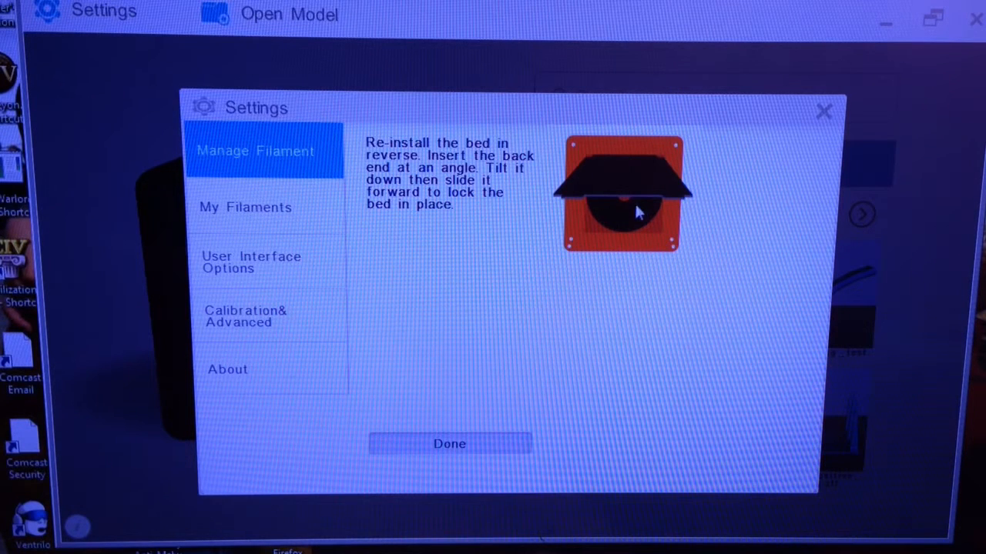
mouse_move(450, 444)
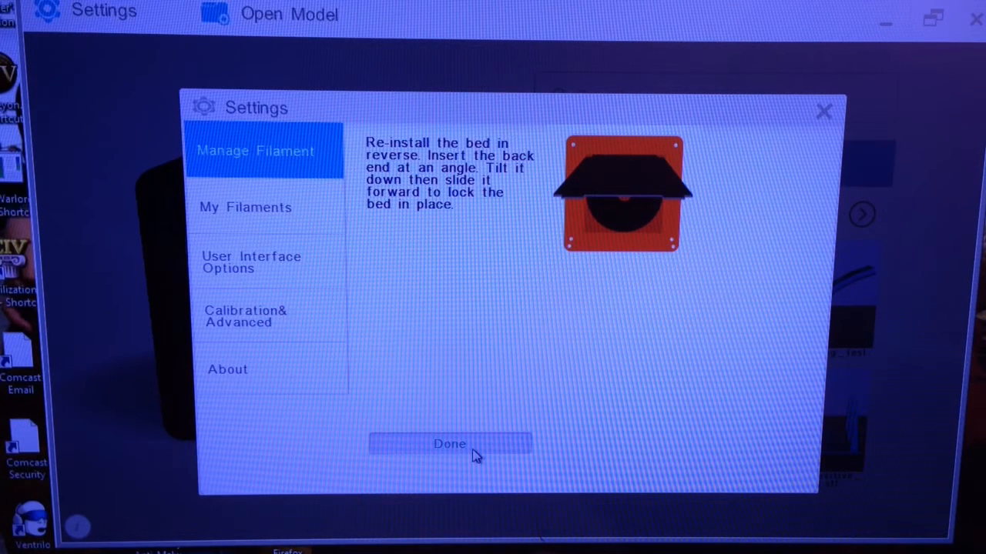
left_click(450, 444)
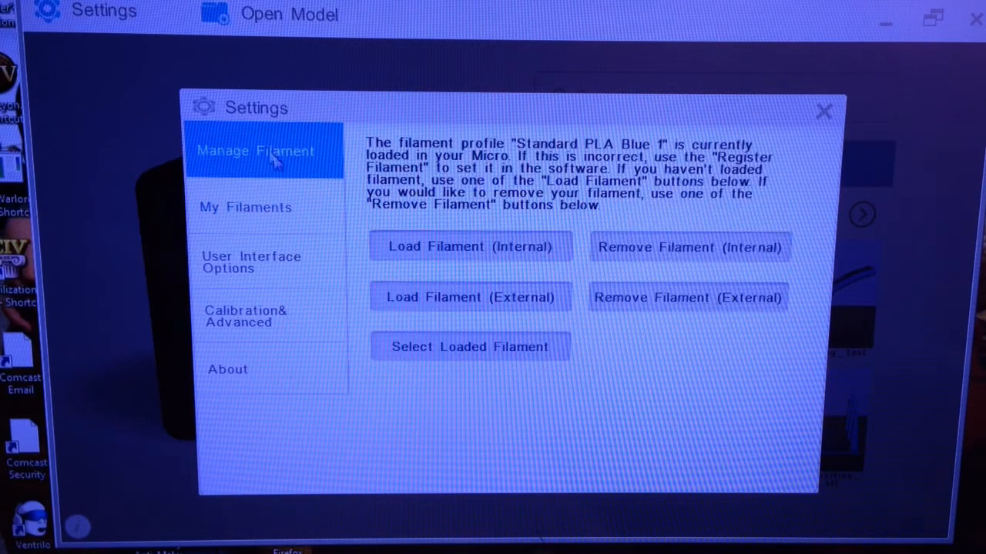
mouse_move(445, 329)
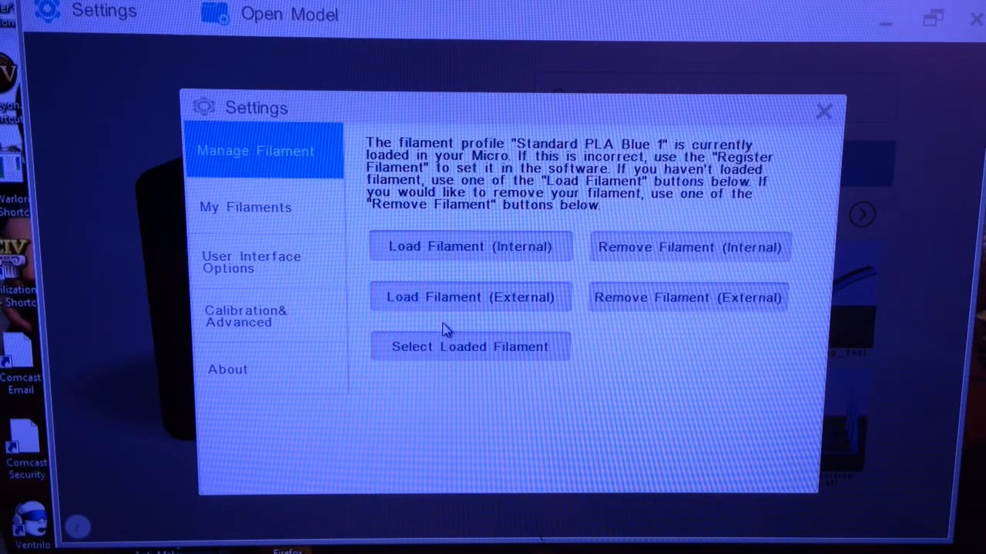
mouse_move(551, 298)
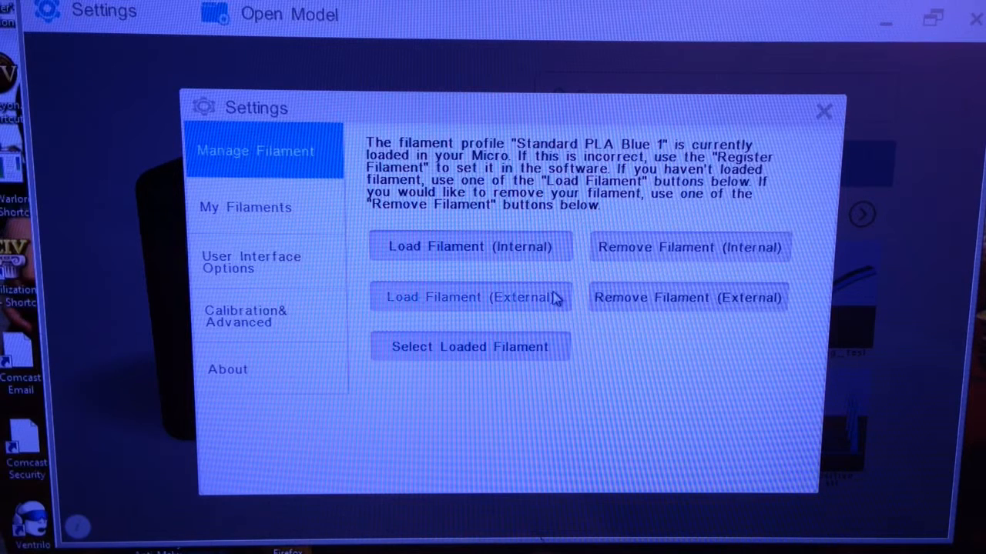
mouse_move(681, 249)
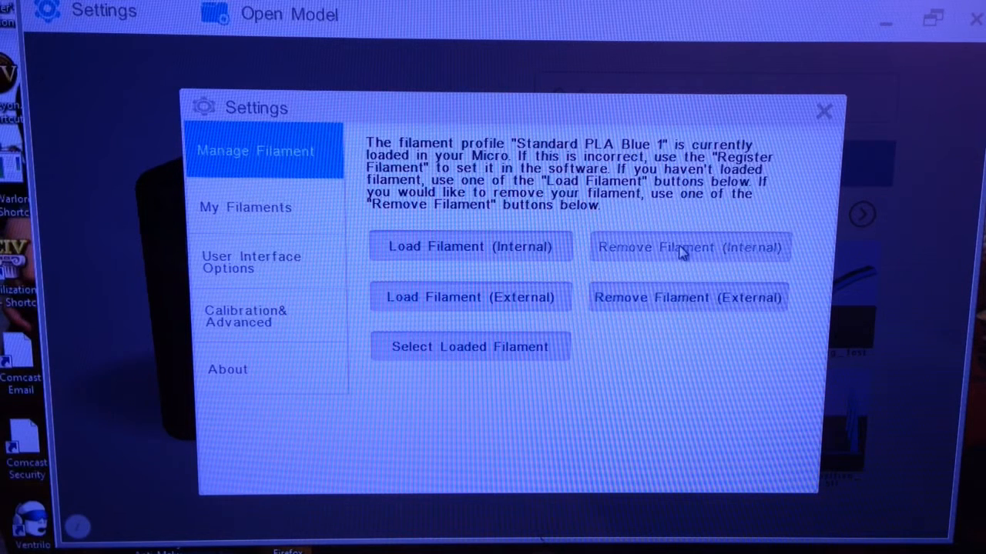
Step: Begin Remove Filament (Internal) to start ejecting the loaded filament
left_click(688, 246)
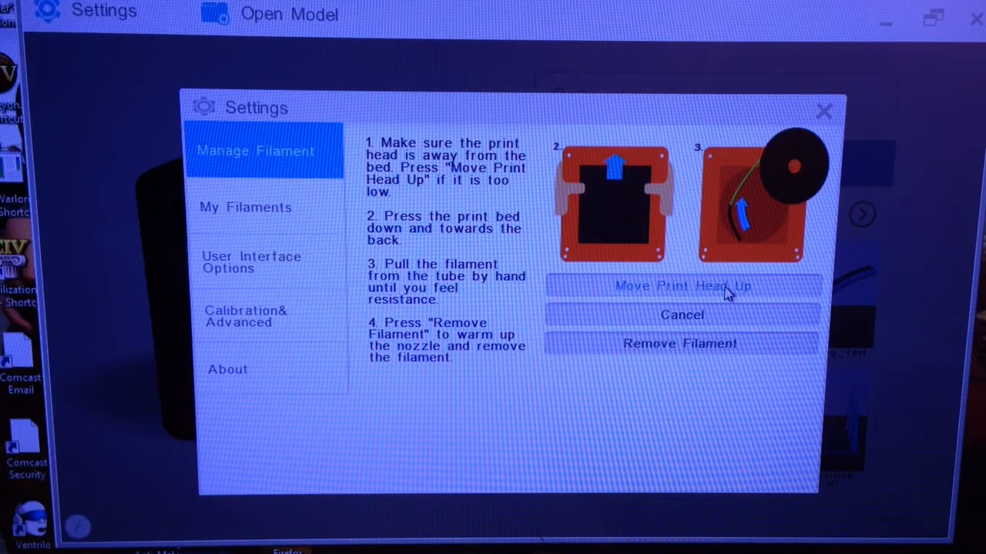
mouse_move(736, 296)
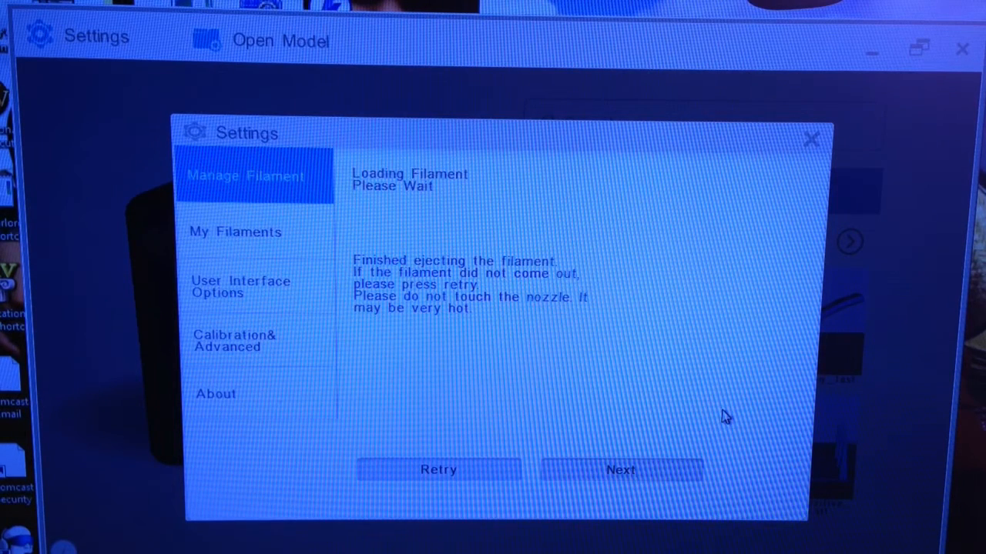
mouse_move(686, 439)
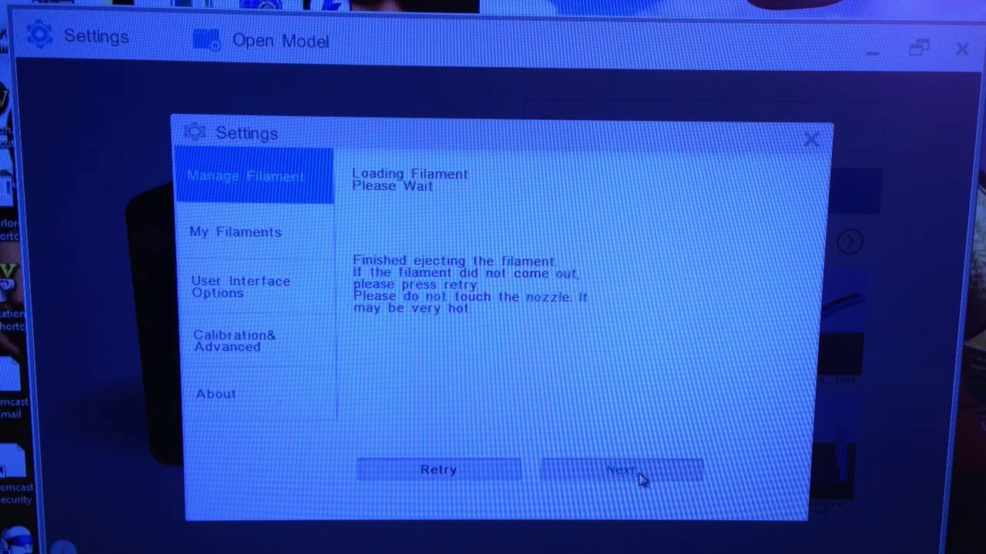
Step: Proceed with Next after ejection to return to Manage Filament
left_click(619, 469)
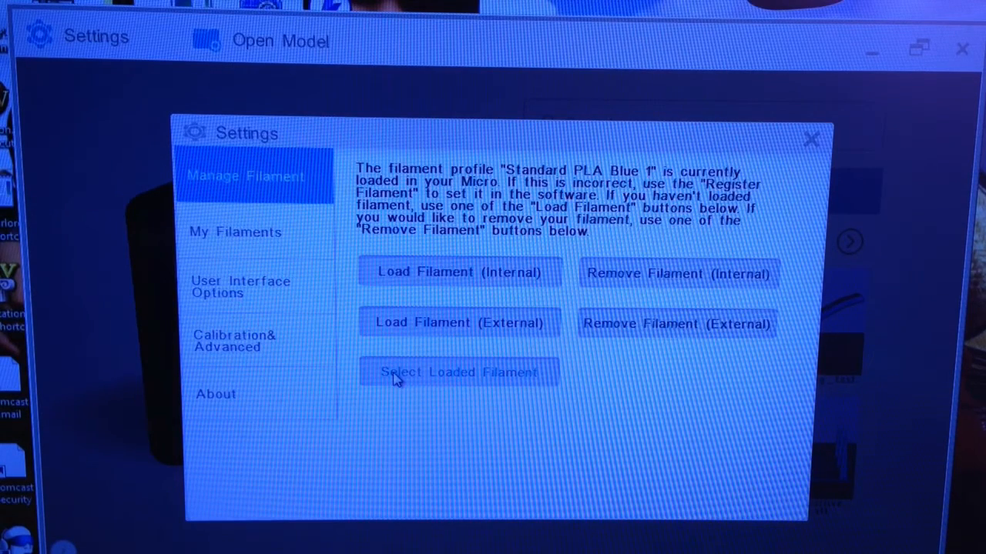
Step: Start a new filament profile from Select Loaded Filament with type M3D_PLA
left_click(459, 371)
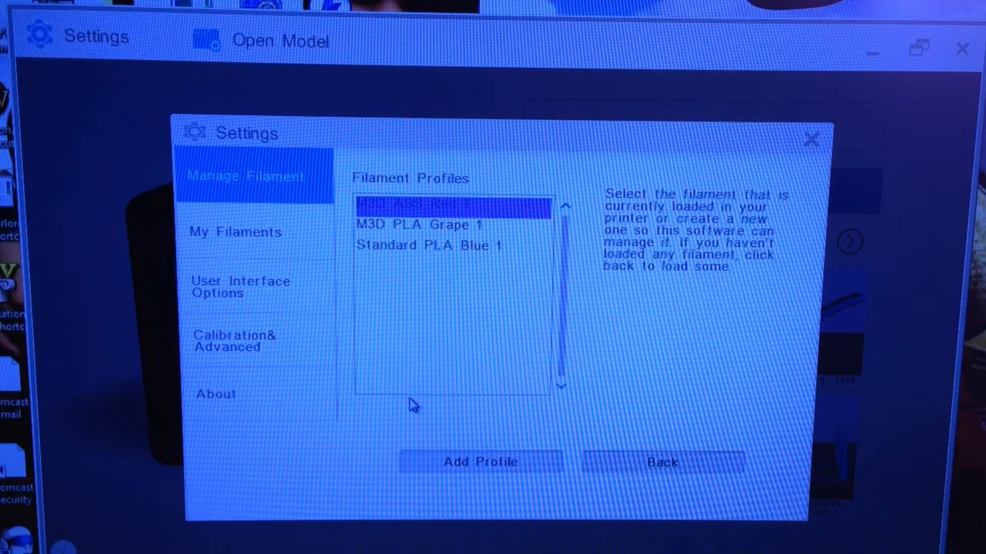
mouse_move(591, 315)
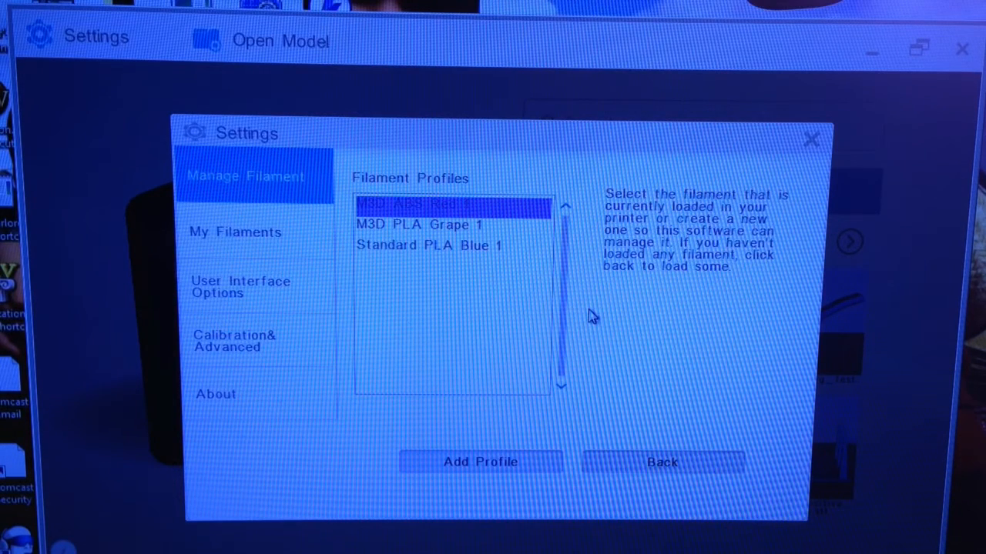
left_click(480, 462)
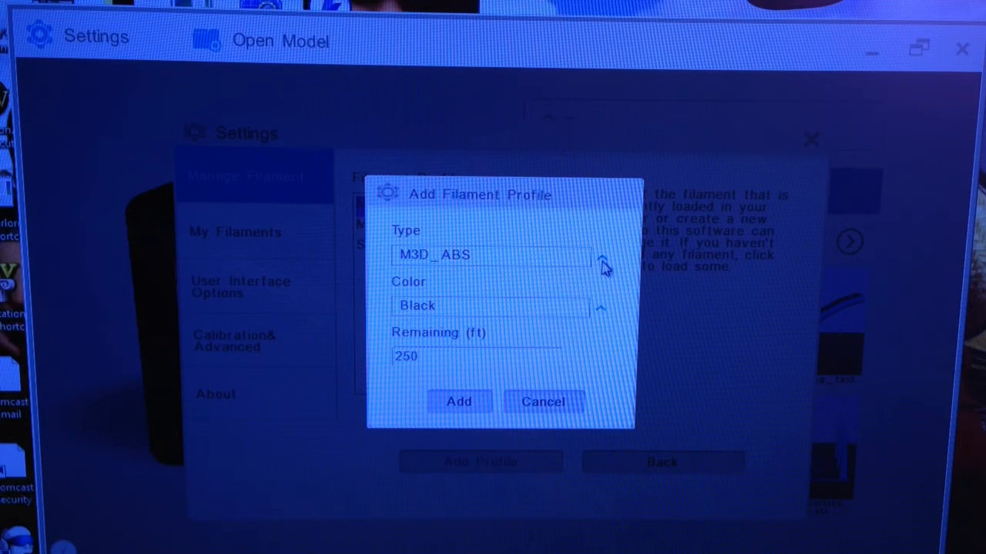
left_click(603, 256)
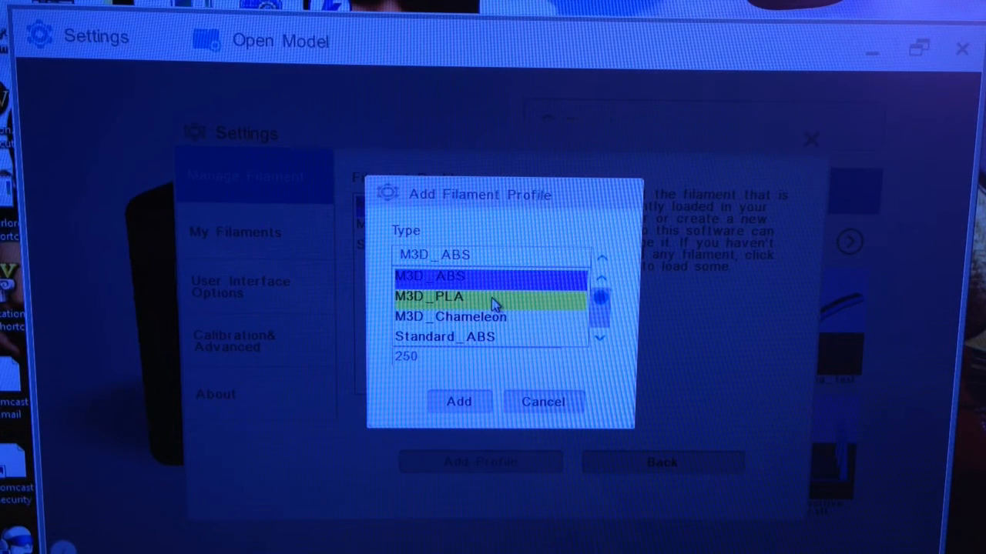
left_click(428, 296)
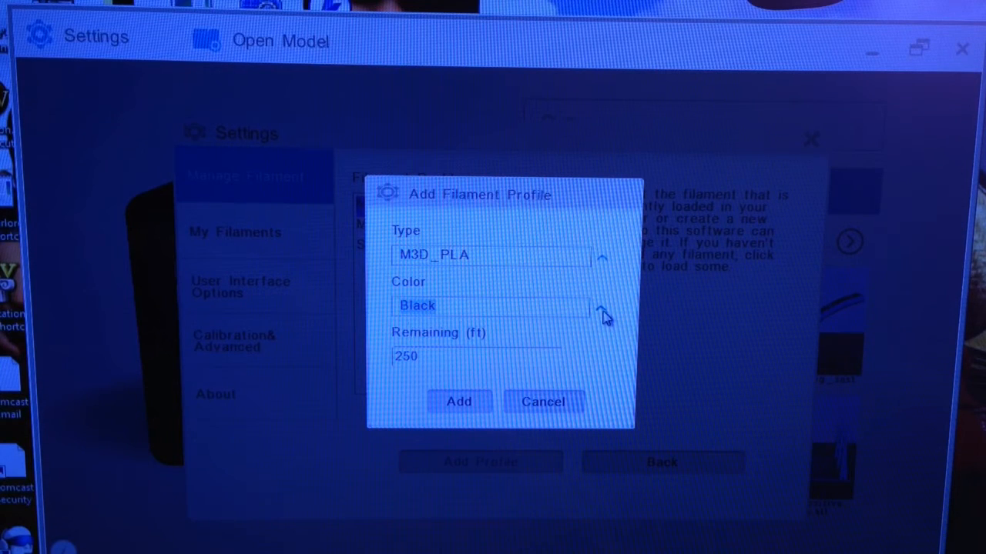
Step: Set colour Natural and 125 ft remaining, then add it as the loaded filament
left_click(603, 304)
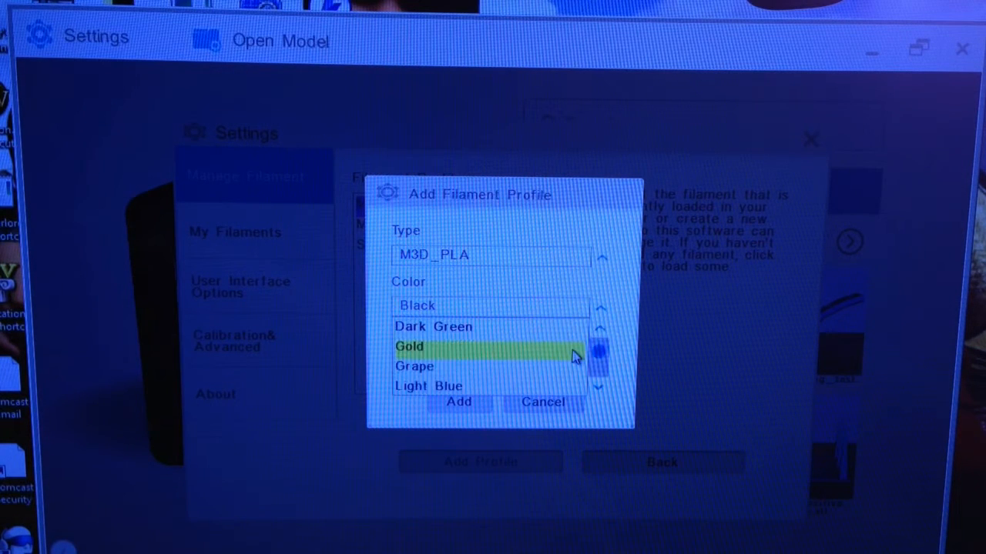
scroll("down", 3)
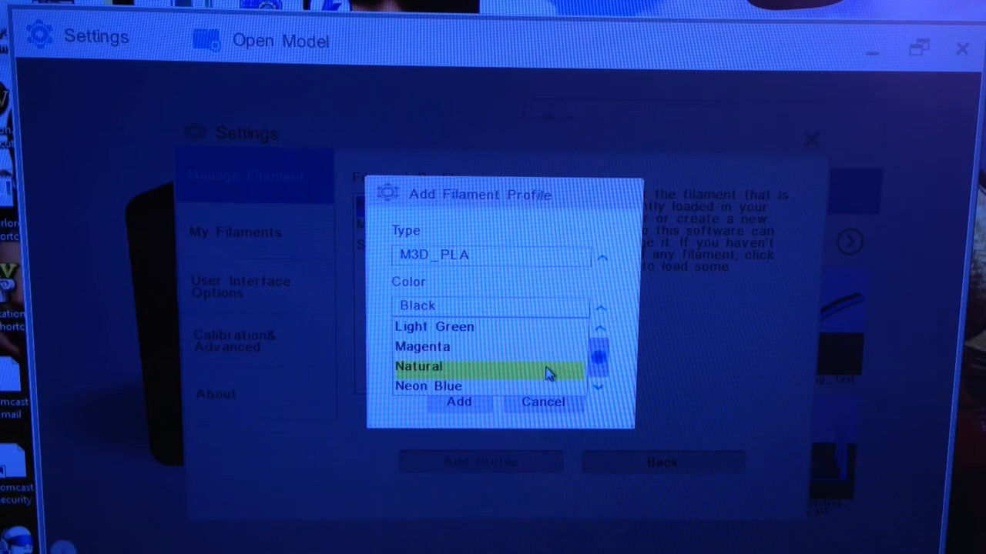
left_click(419, 366)
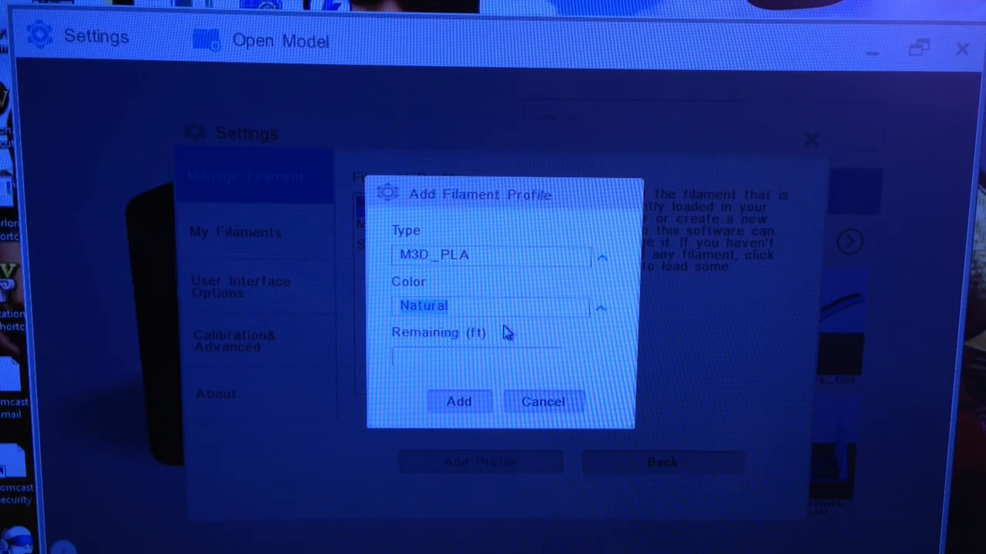
type("125")
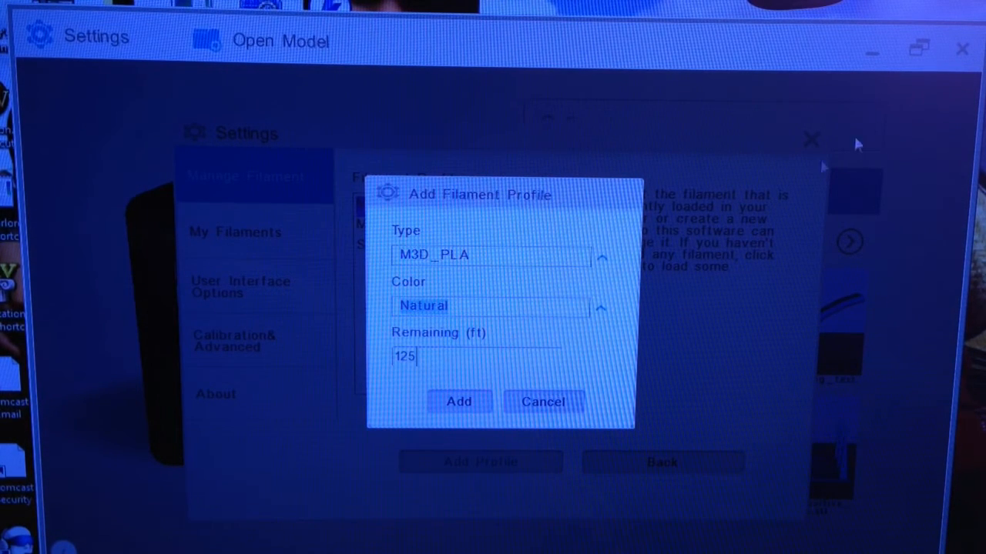
left_click(459, 400)
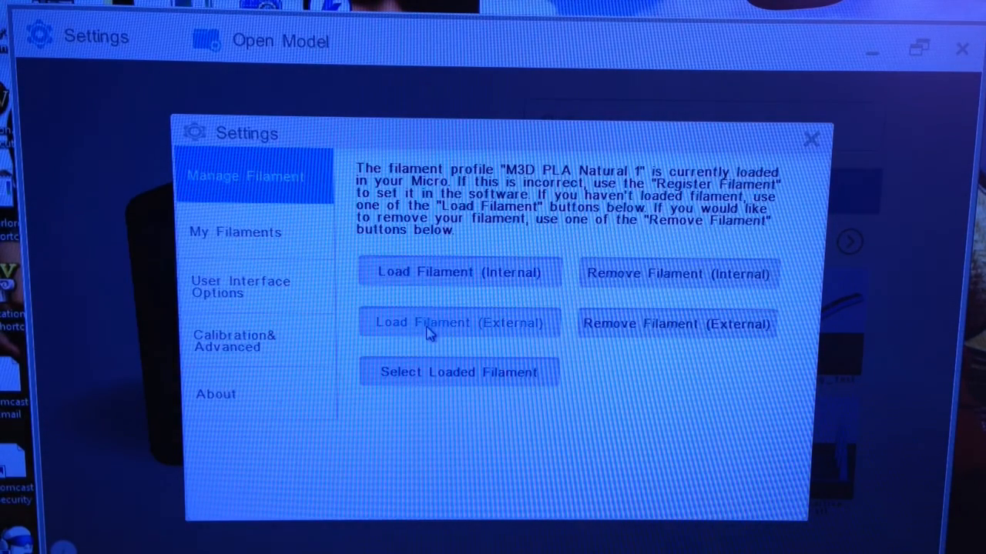
mouse_move(485, 274)
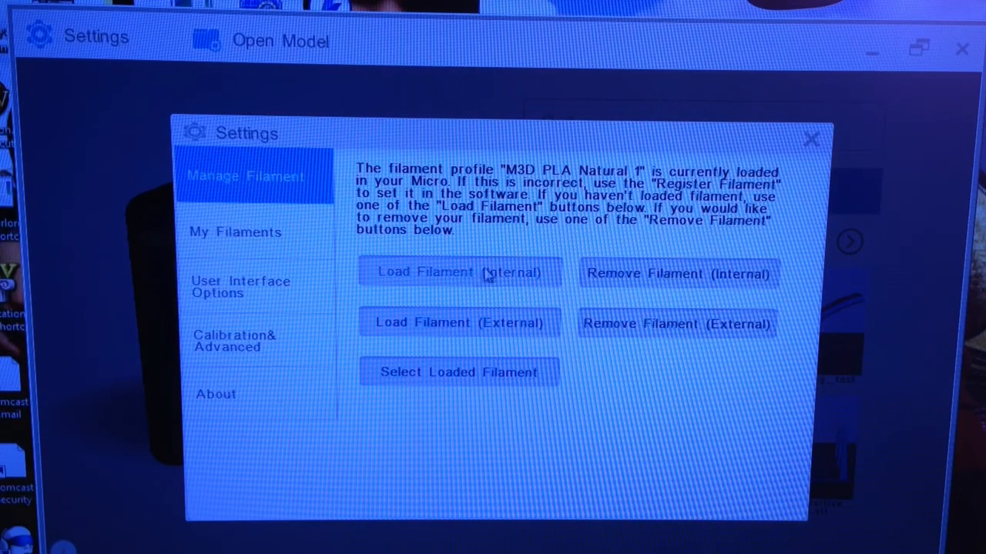